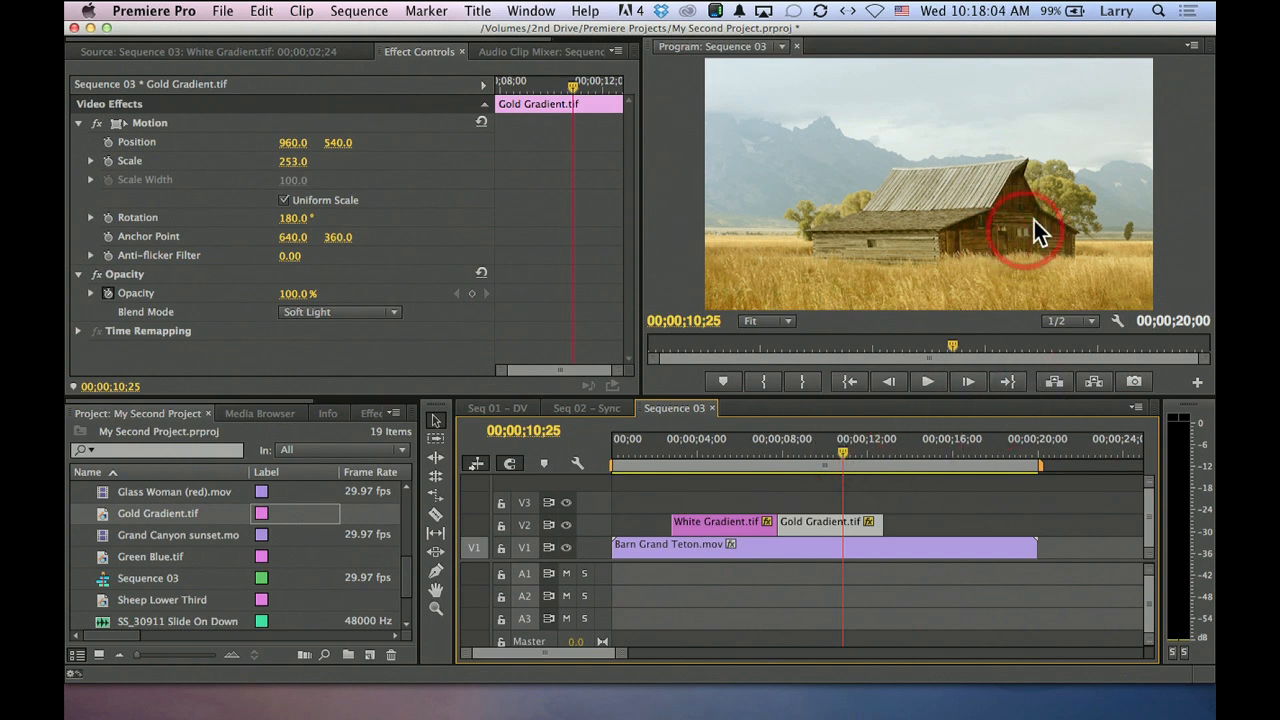
pyautogui.moveTo(865, 108)
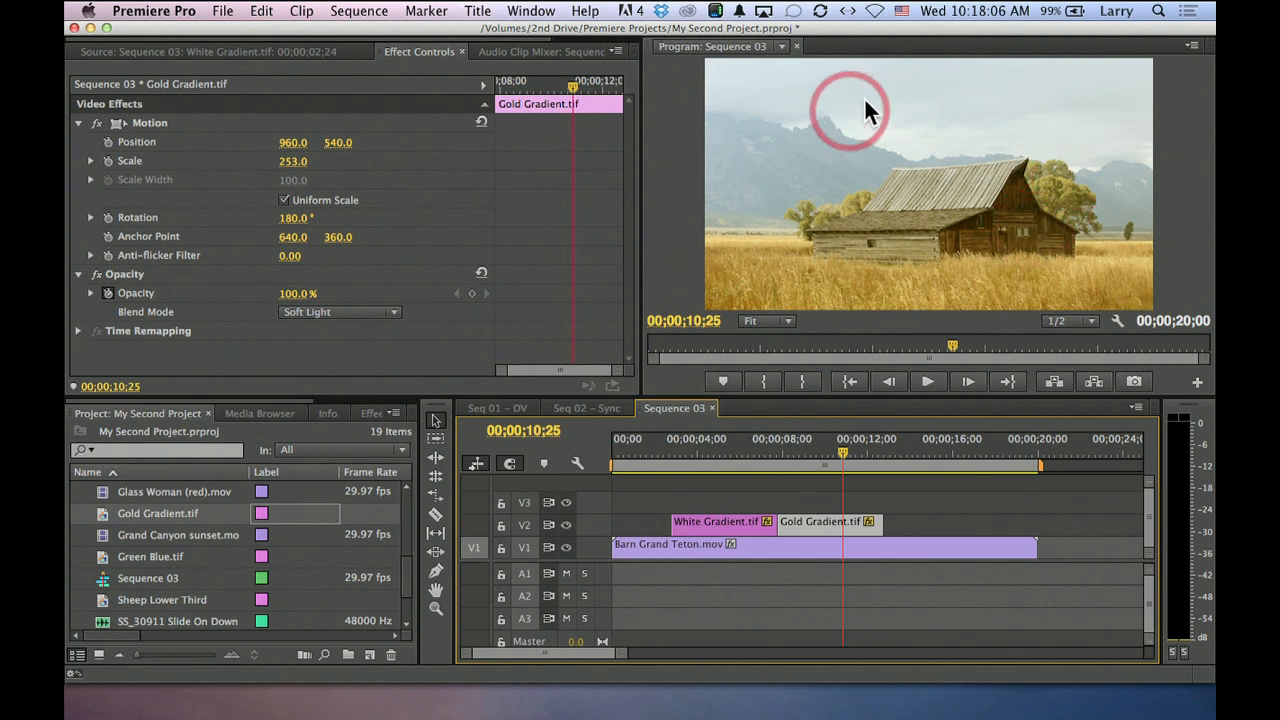
pyautogui.moveTo(997, 107)
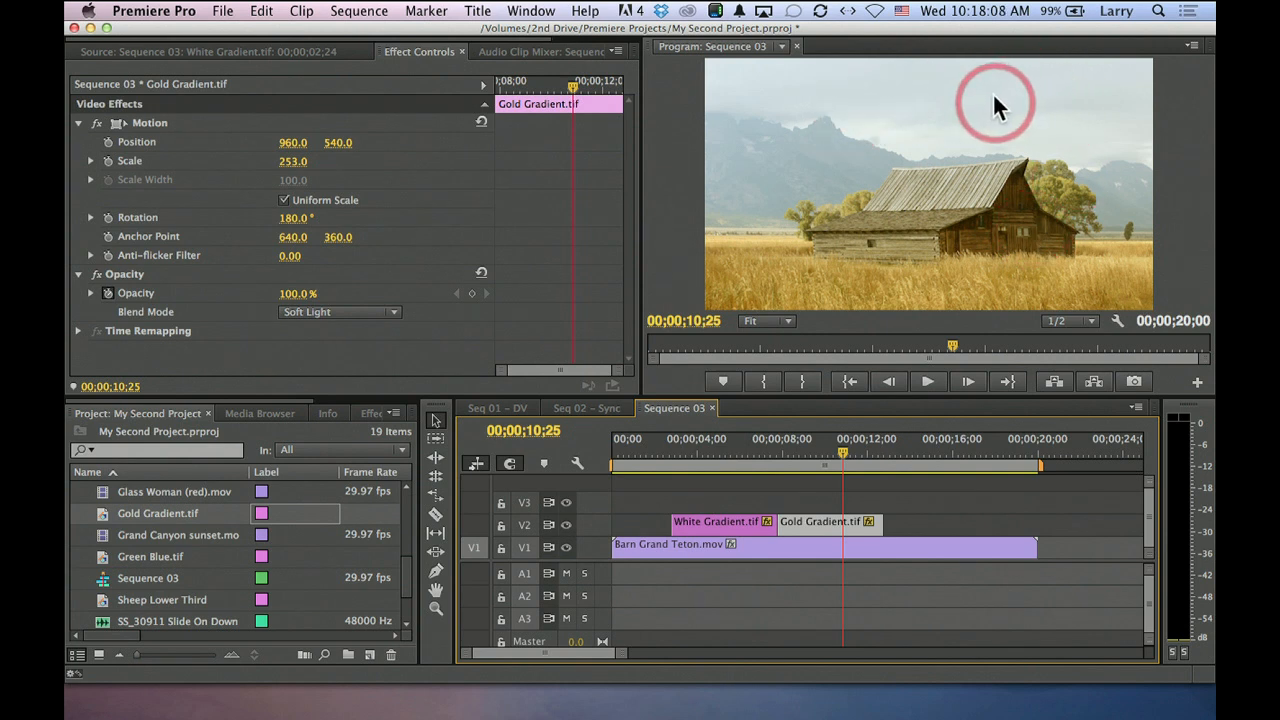
pyautogui.moveTo(757, 438)
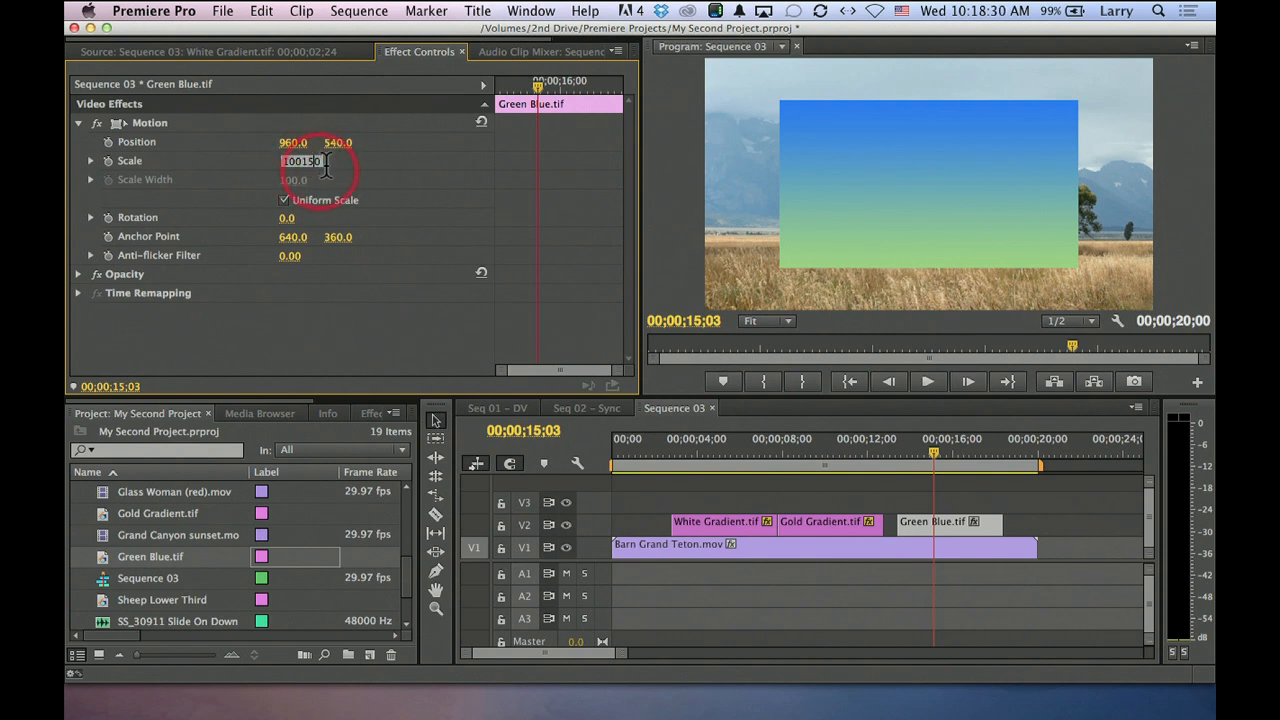
# Scale the Green Blue still to 150 and set its blend mode to Overlay.
pyautogui.write('150')
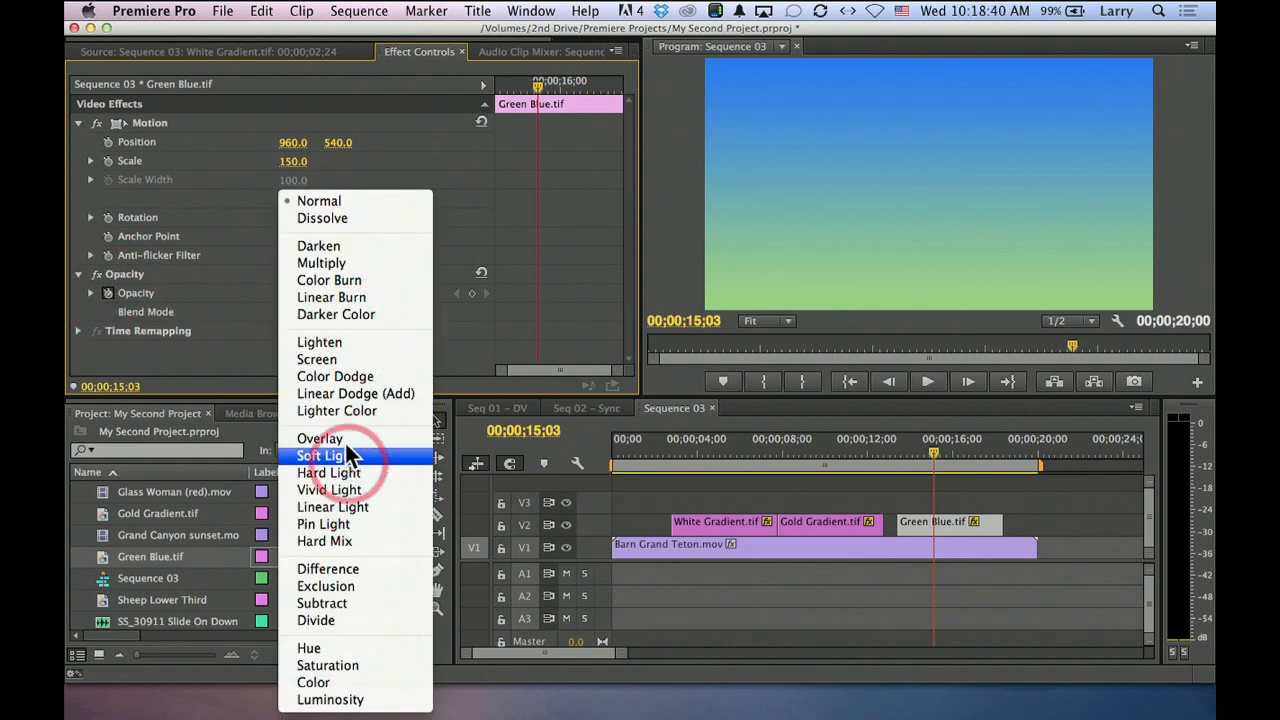
pyautogui.click(320, 438)
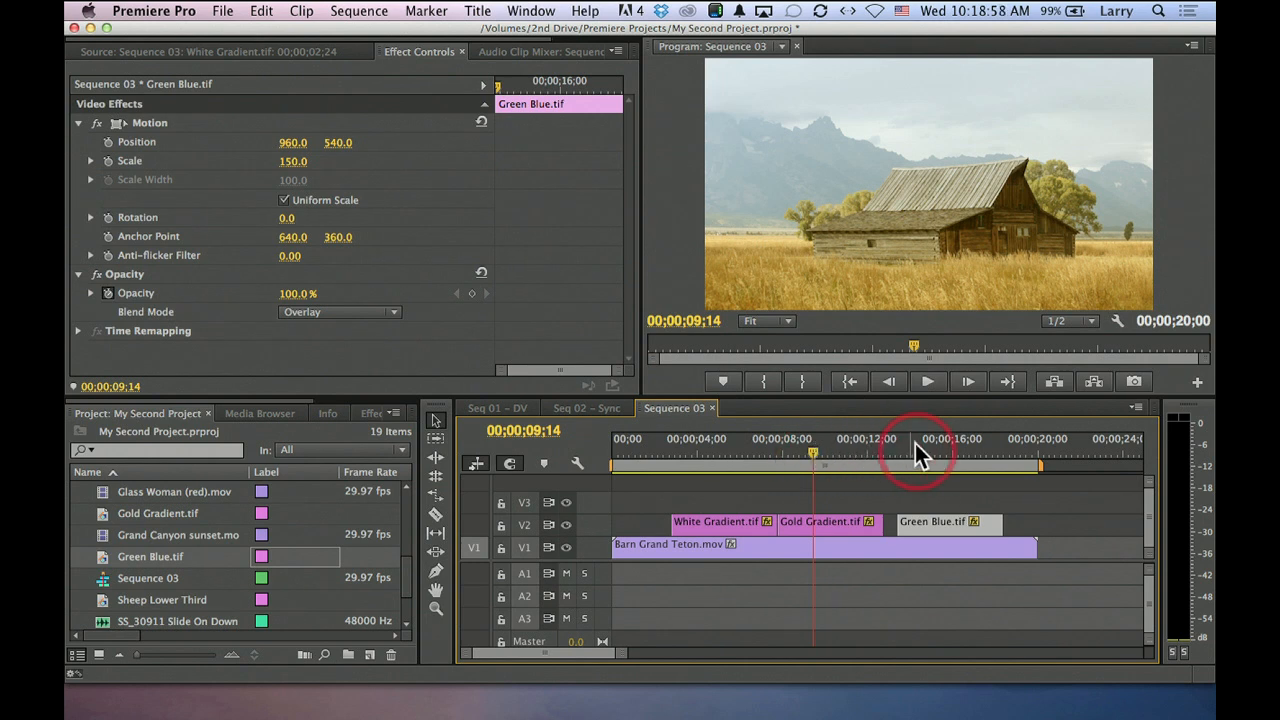
# Move the playhead into the Green Blue section to preview the teal-tinted barn.
pyautogui.click(940, 438)
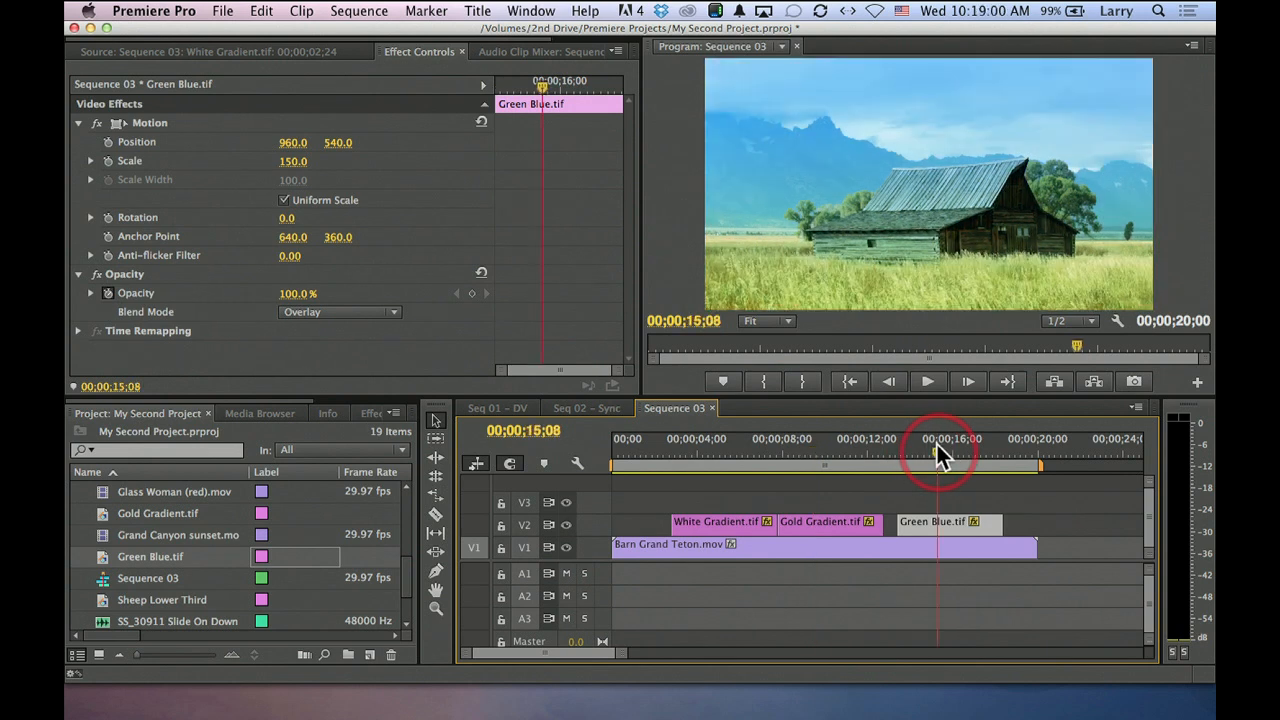
pyautogui.moveTo(940, 290)
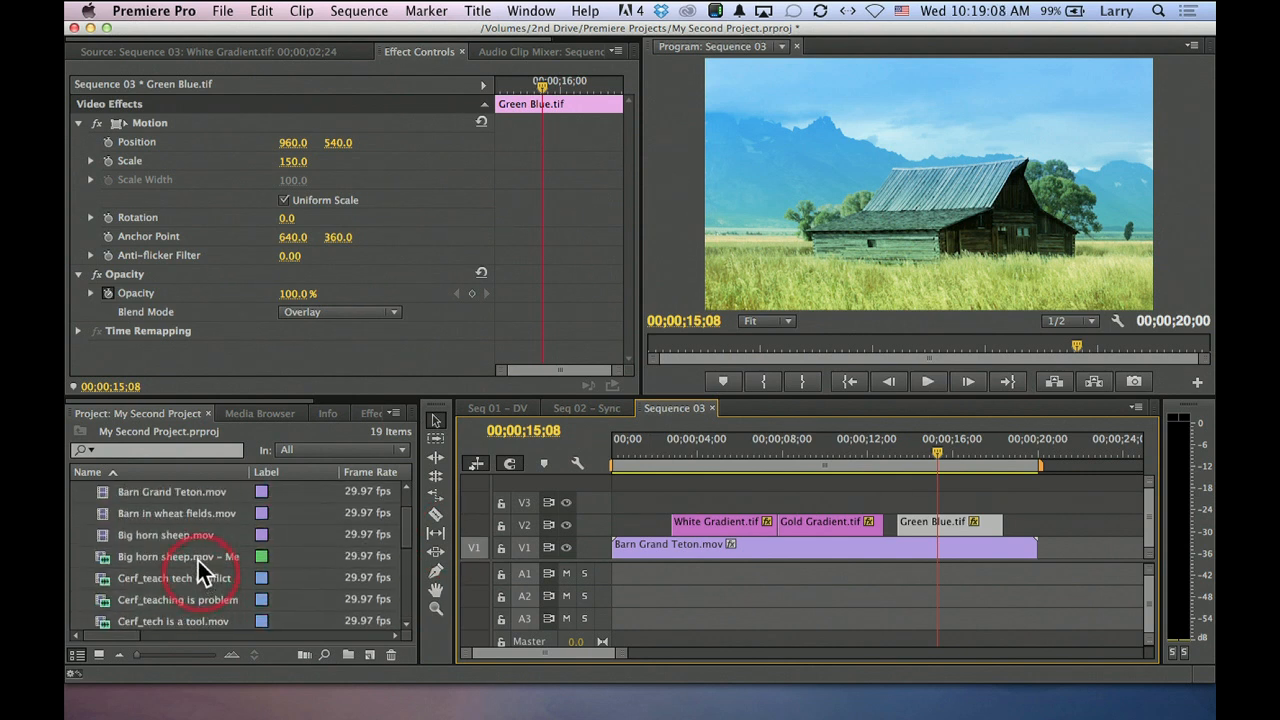
pyautogui.moveTo(105, 525)
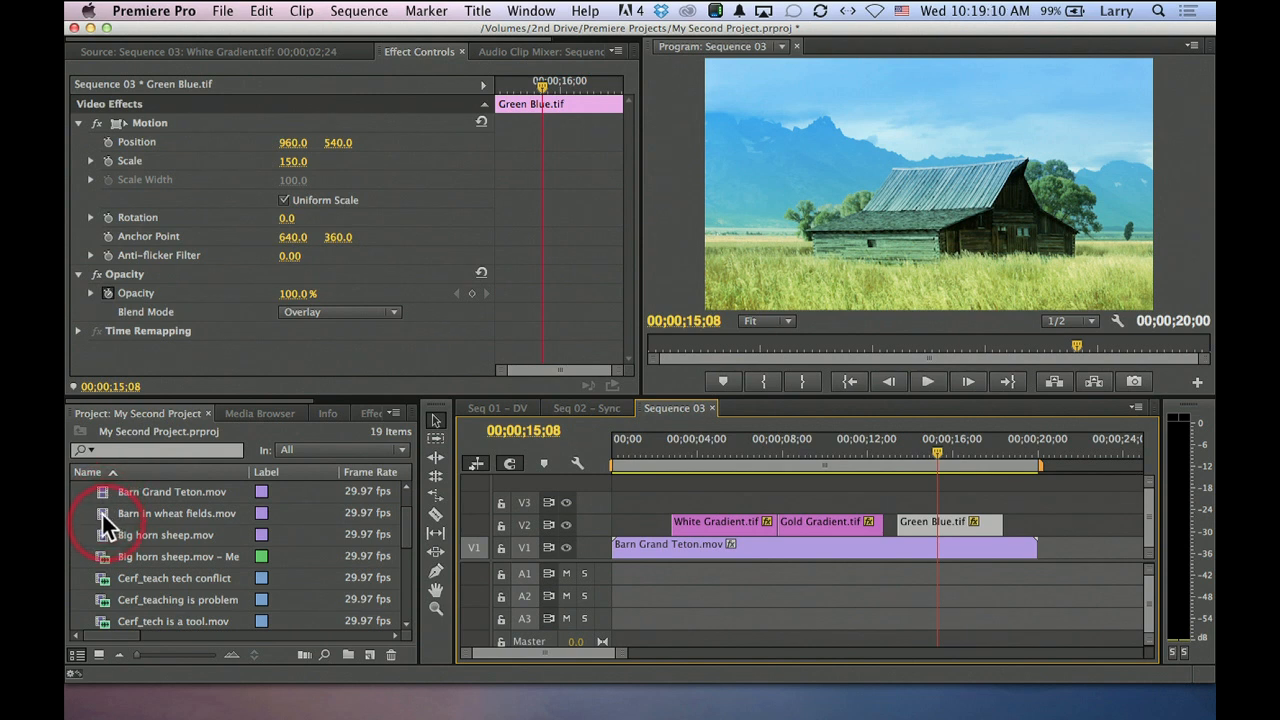
# Preview Barn in wheat fields under the green-blue tint, then return to the gold Teton barn.
pyautogui.doubleClick(177, 512)
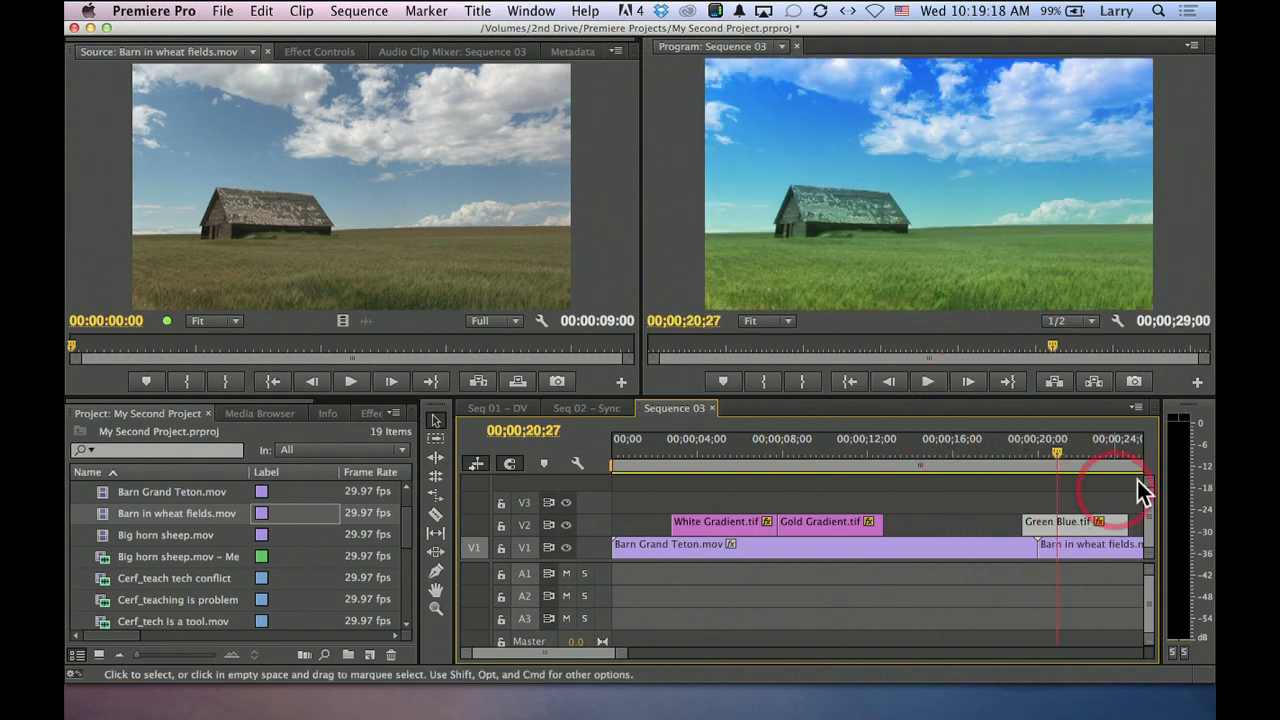
pyautogui.click(1118, 438)
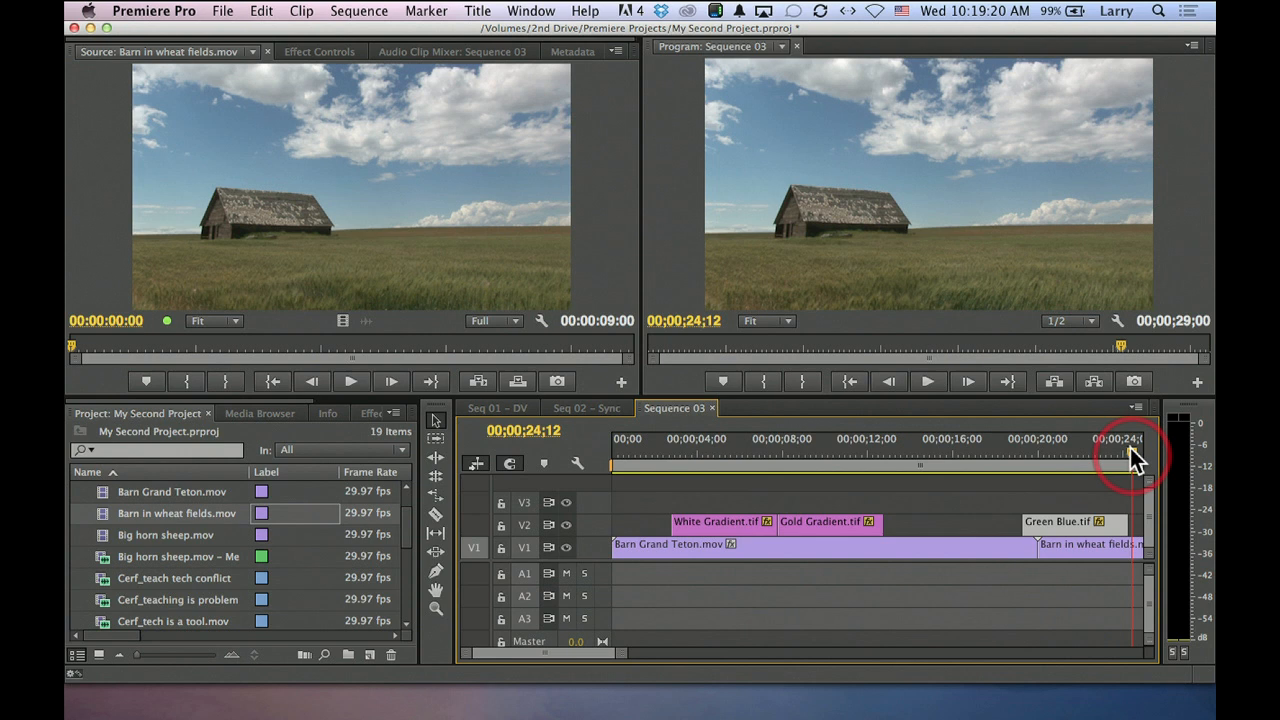
pyautogui.moveTo(1130, 455)
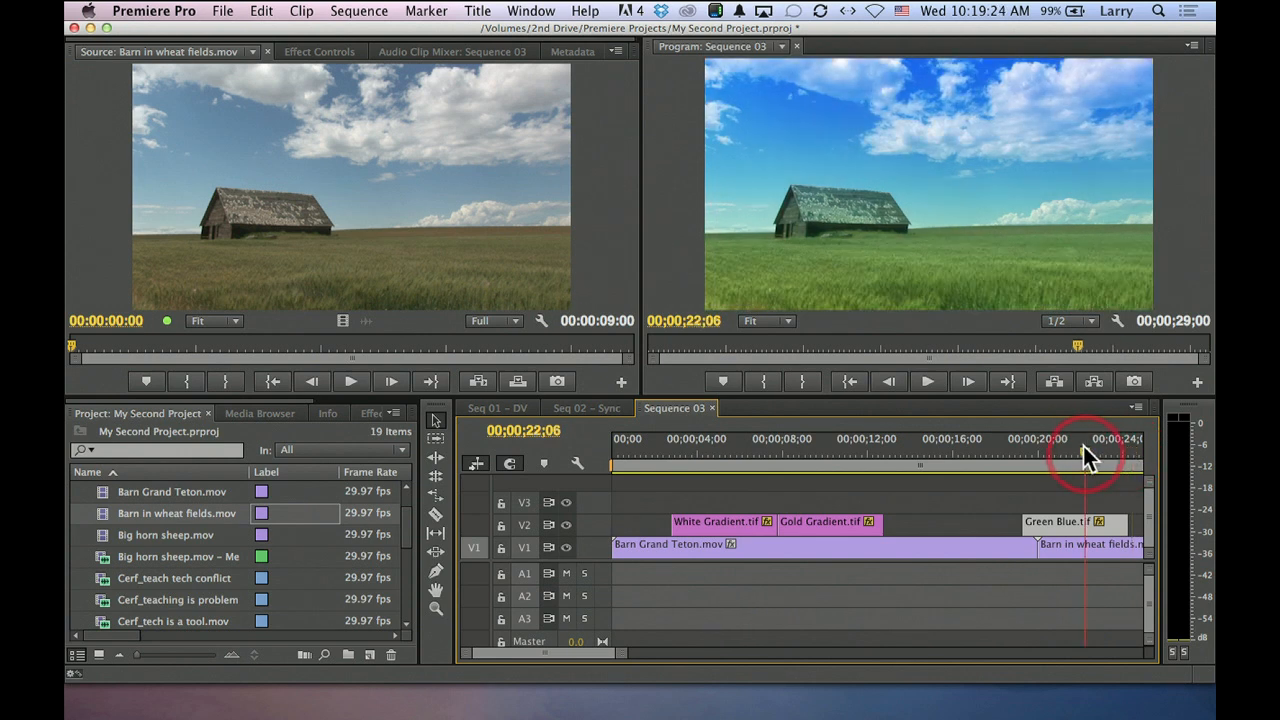
pyautogui.click(1105, 440)
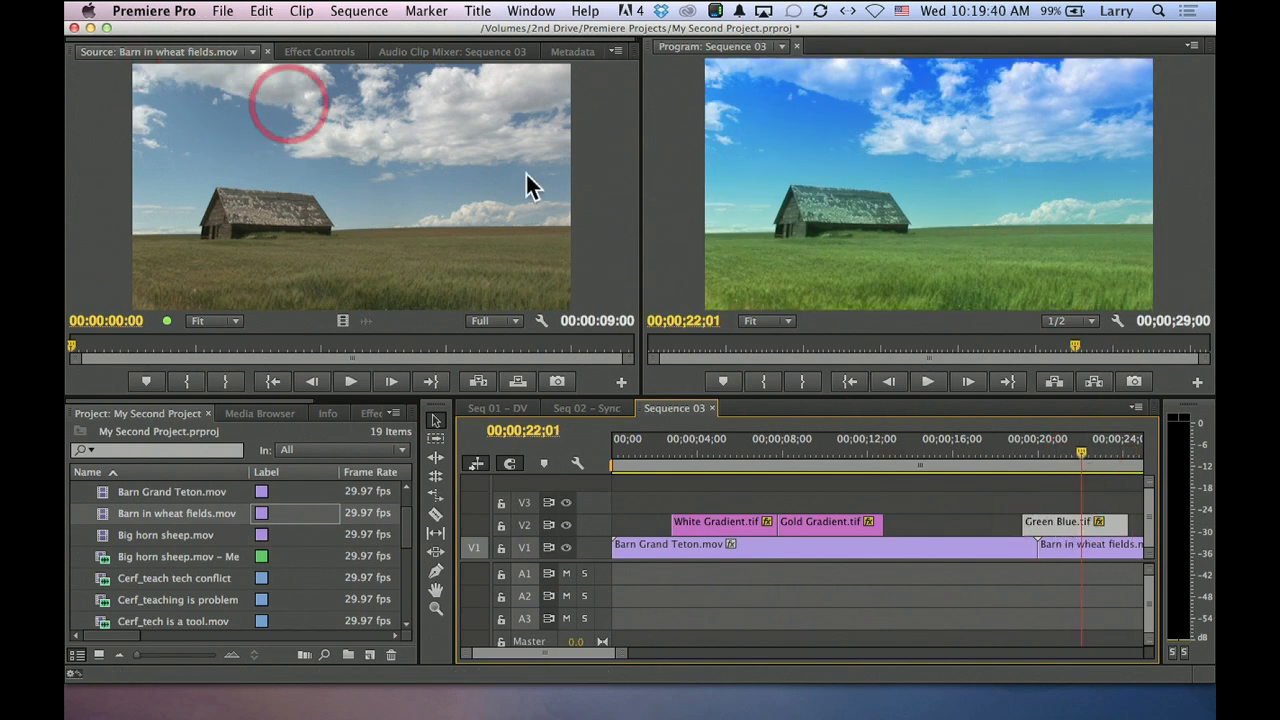
pyautogui.moveTo(900, 355)
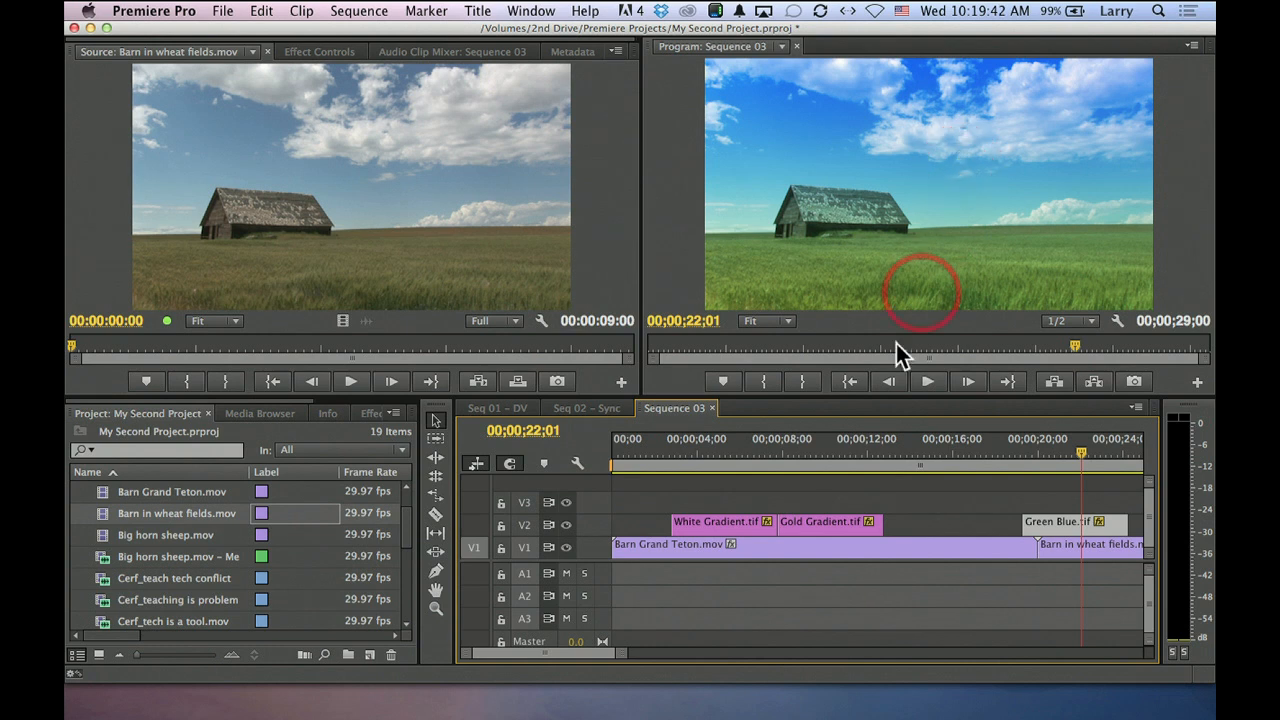
pyautogui.click(843, 450)
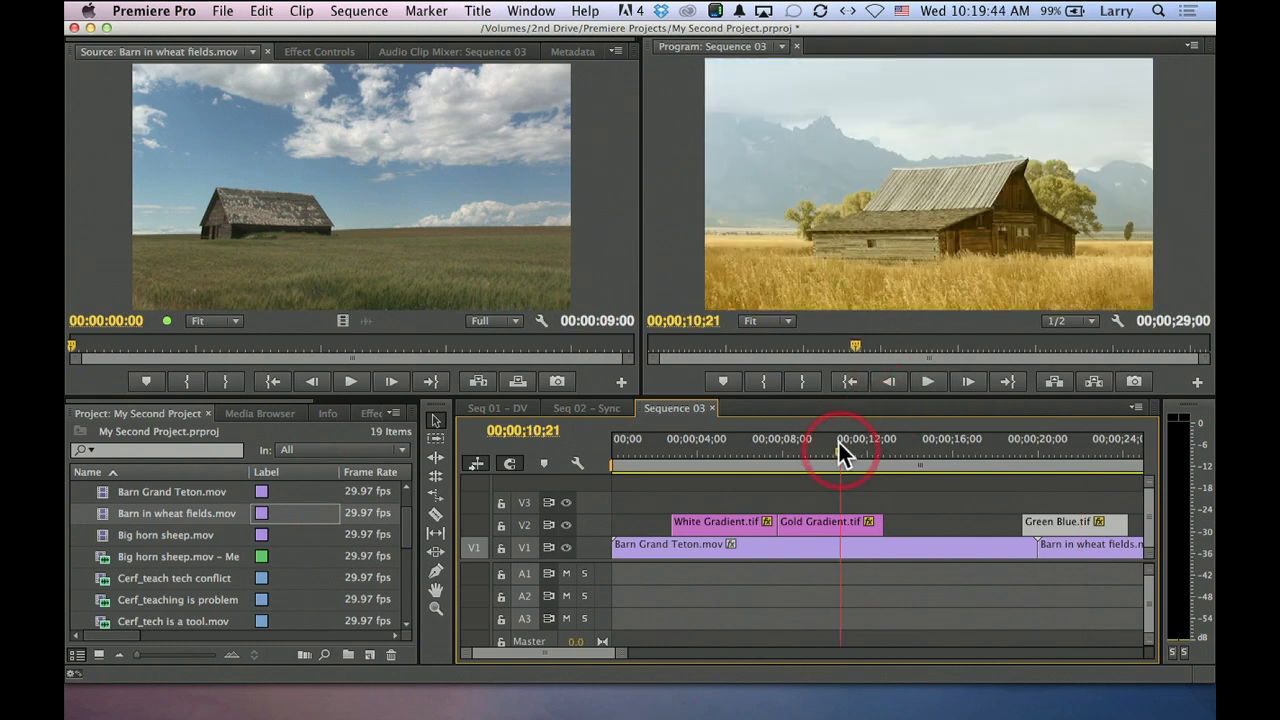